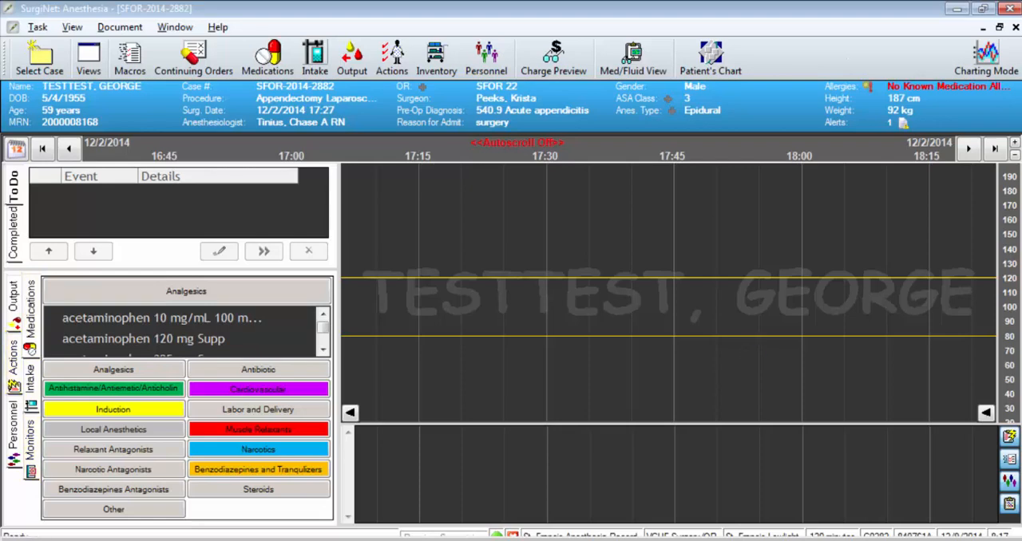
Step: Browse the Pediatric and Procedures macro lists, then return to the Anesthesia Types list
click(129, 56)
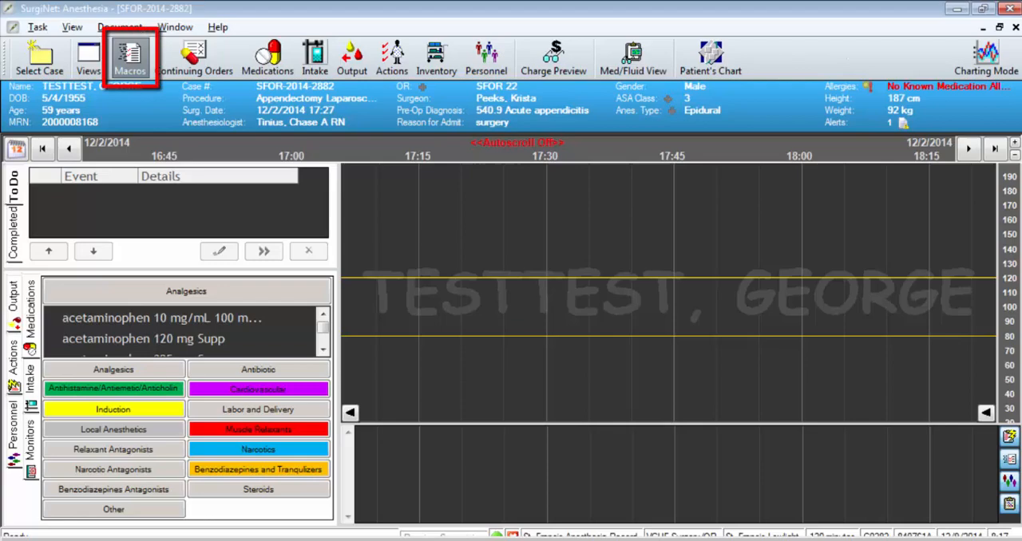
click(129, 57)
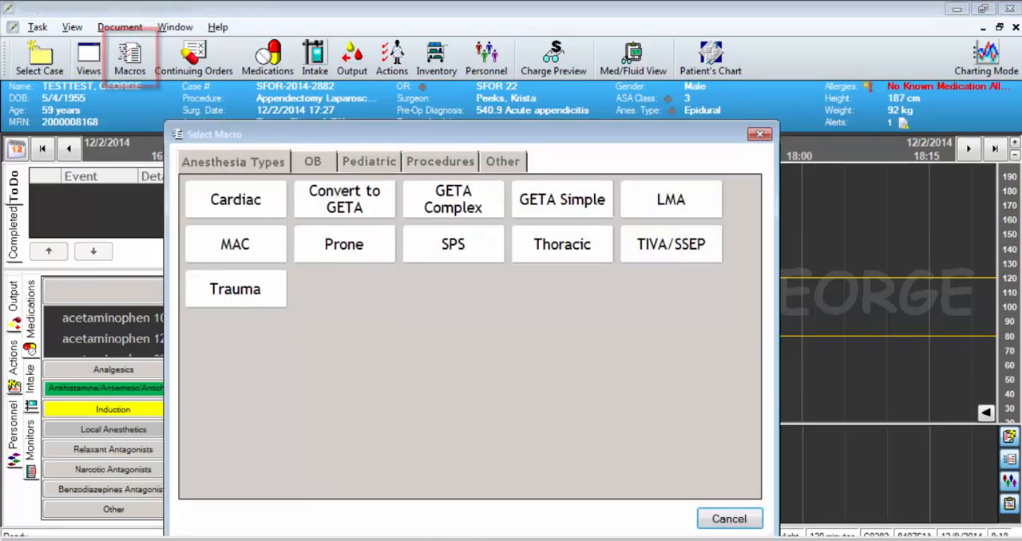
click(367, 160)
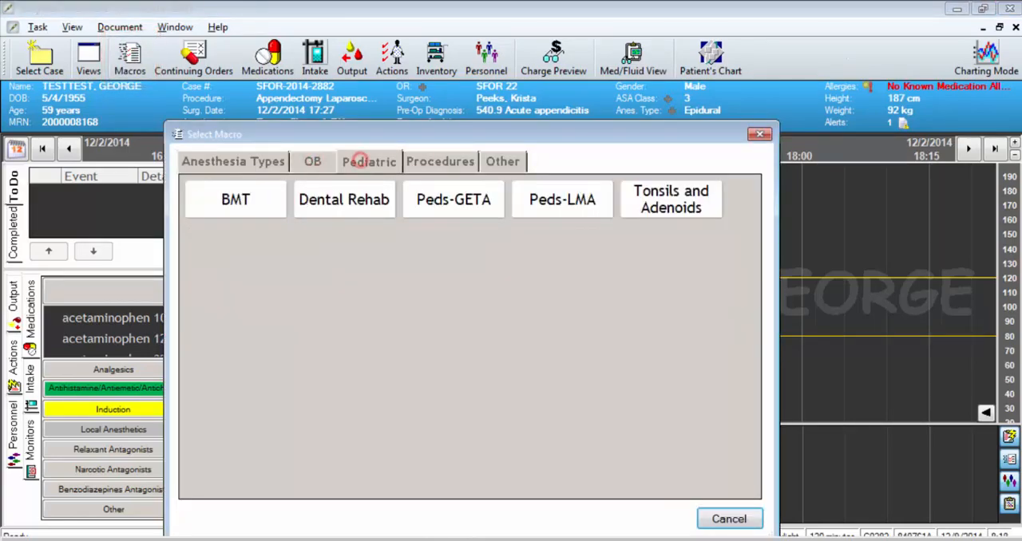
click(441, 161)
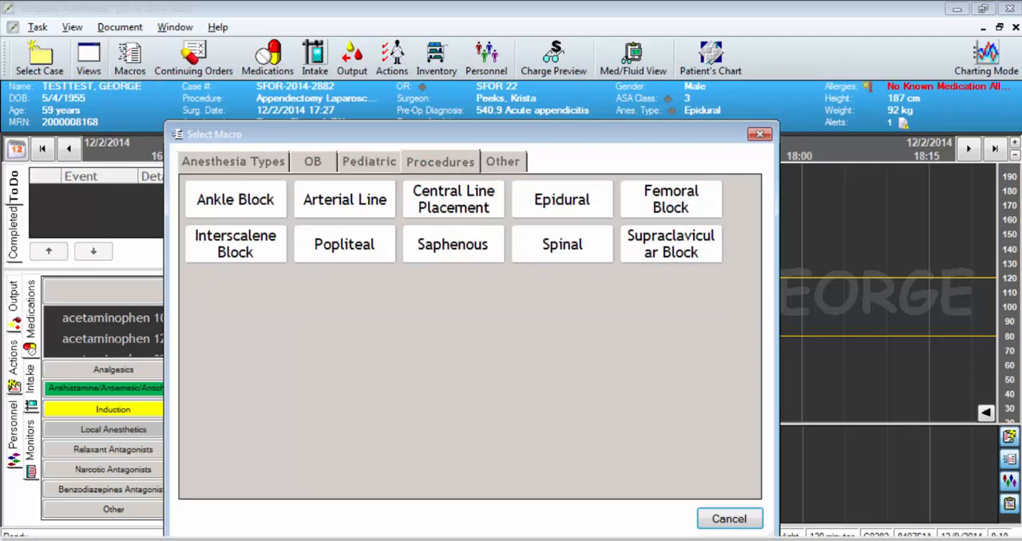
click(233, 161)
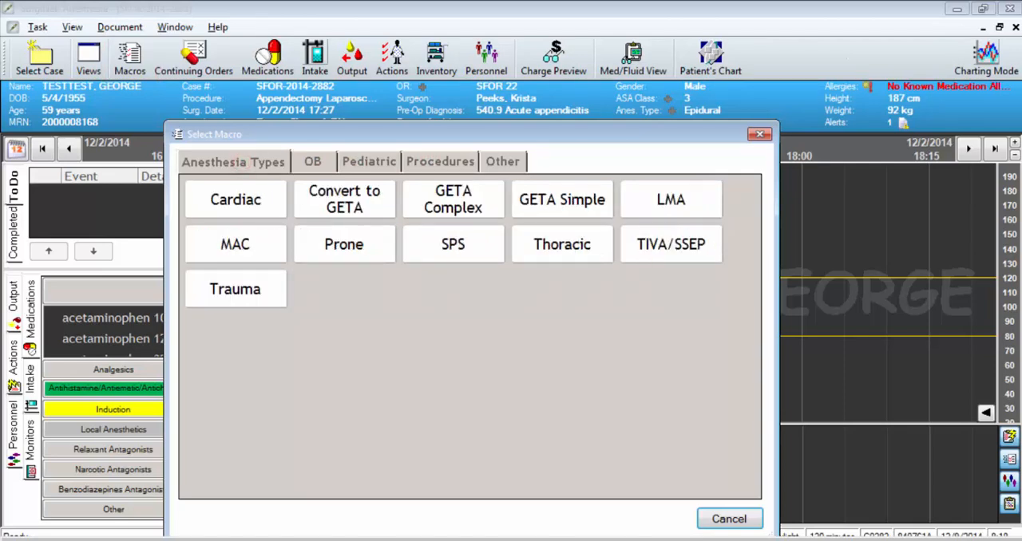
mouse_move(562, 200)
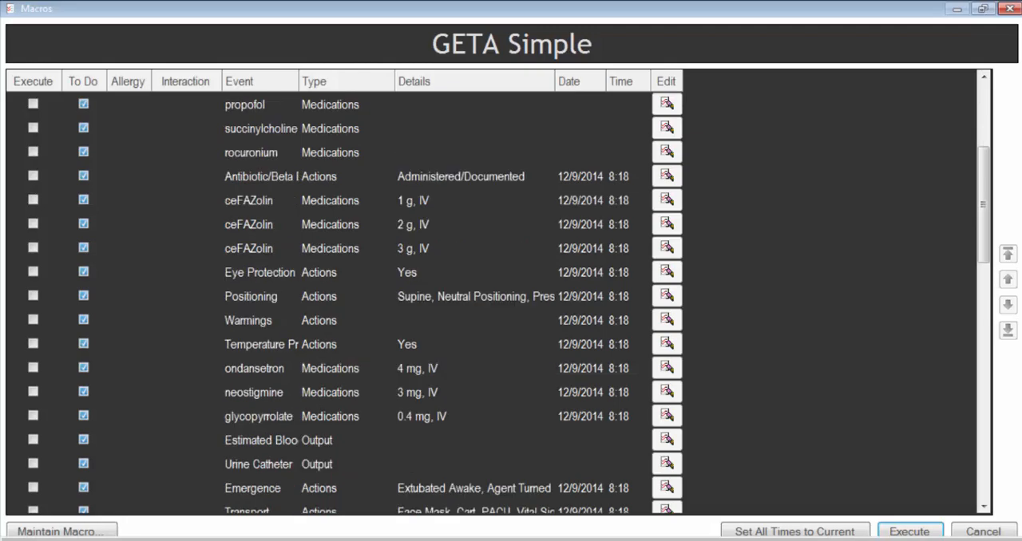
Step: Execute the GETA Simple macro so its gases, monitors and to-do items fill the chart
scroll(down, 3)
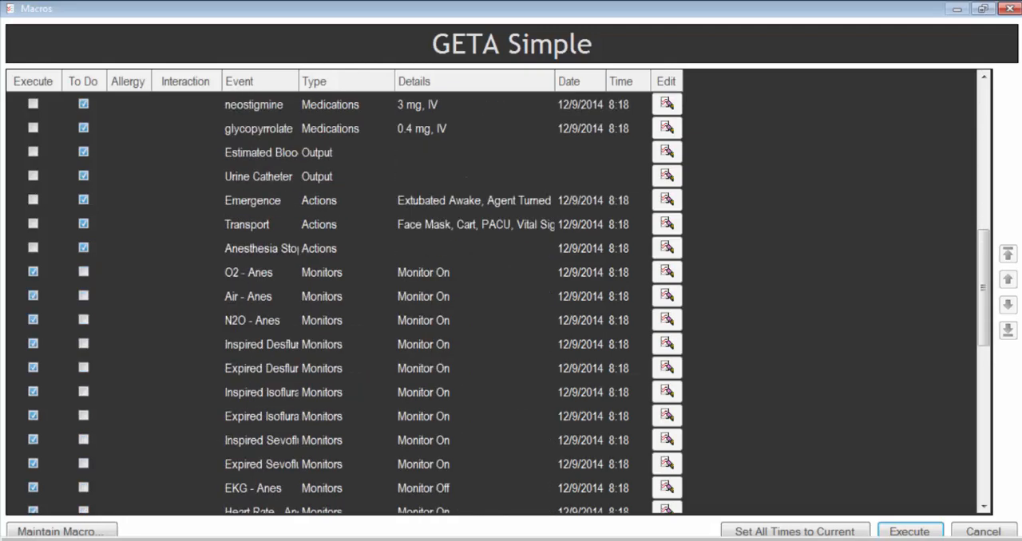
scroll(down, 3)
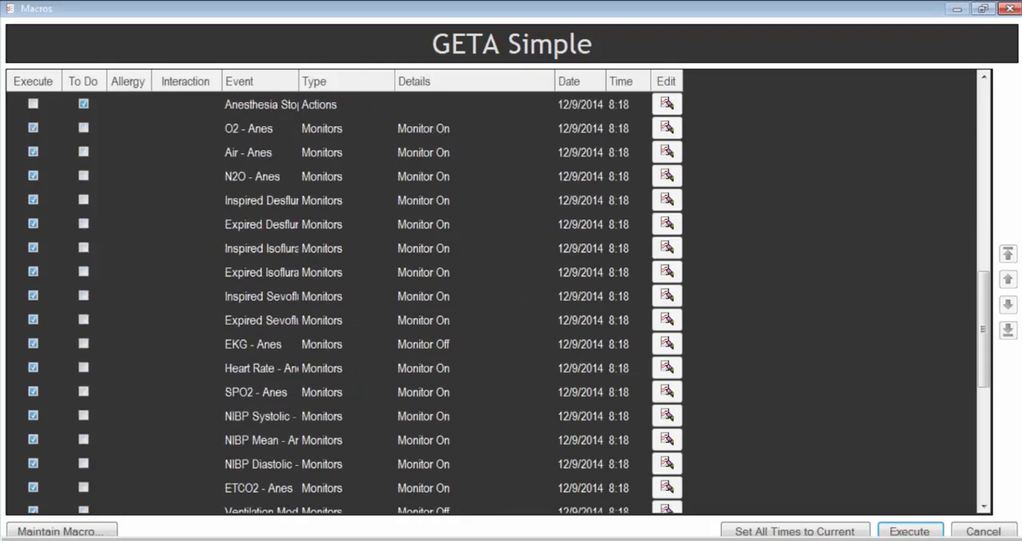
scroll(down, 3)
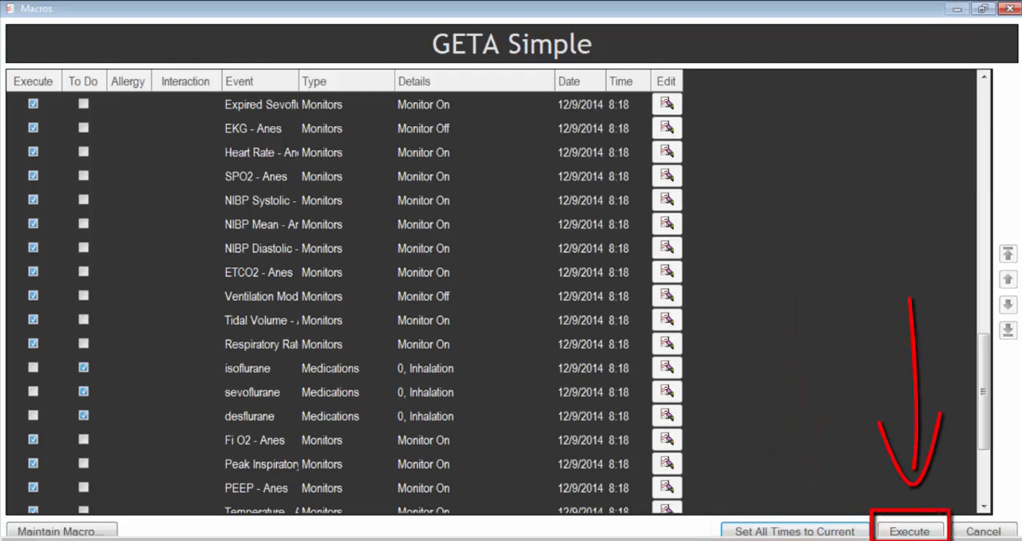
click(909, 532)
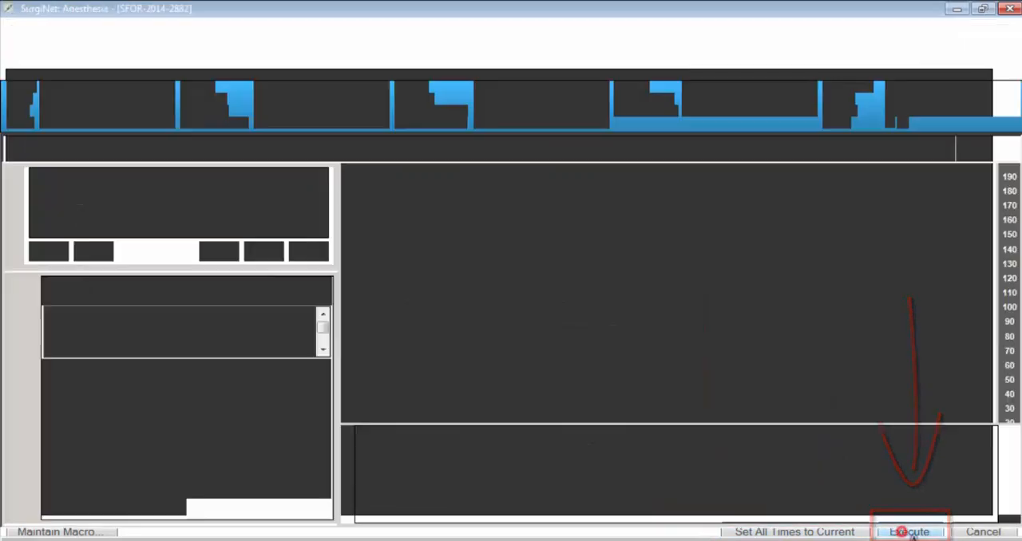
click(909, 531)
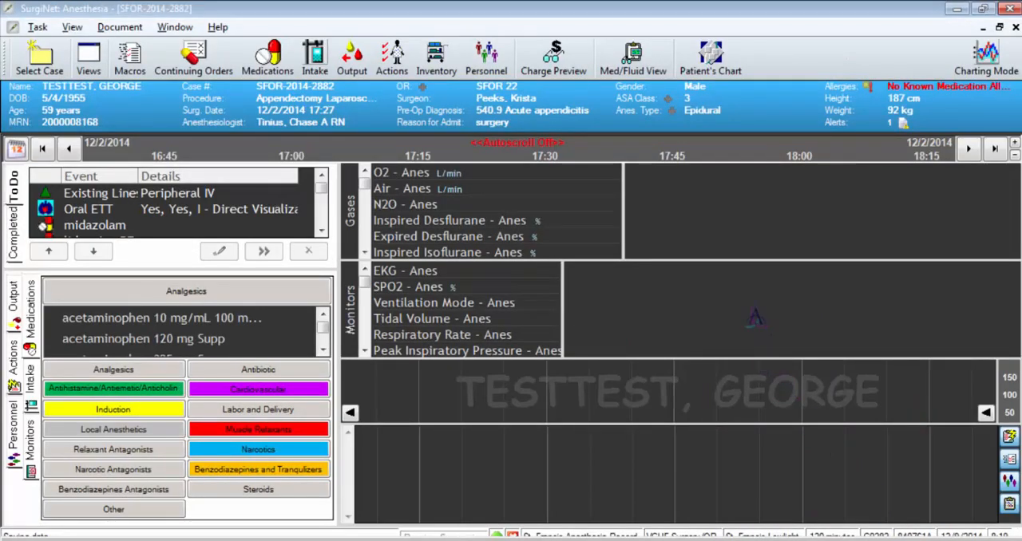